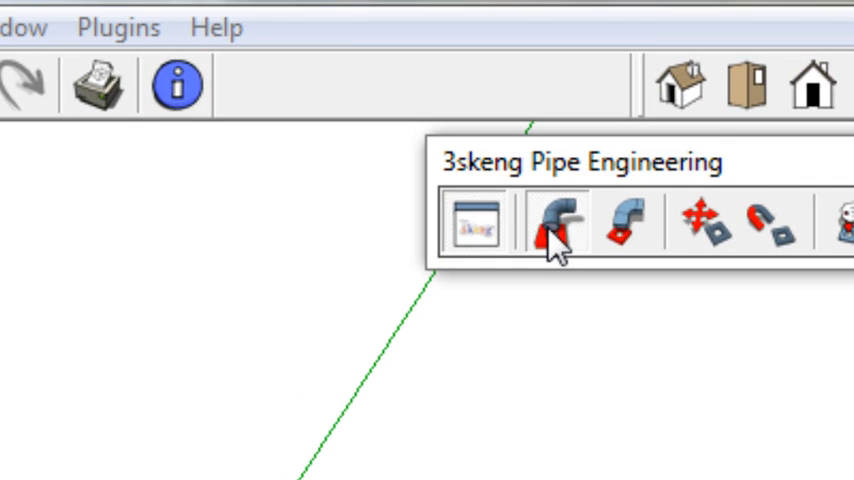
- Begin a new pipe at a start point and aim its centerline up the blue axis
left_click(548, 224)
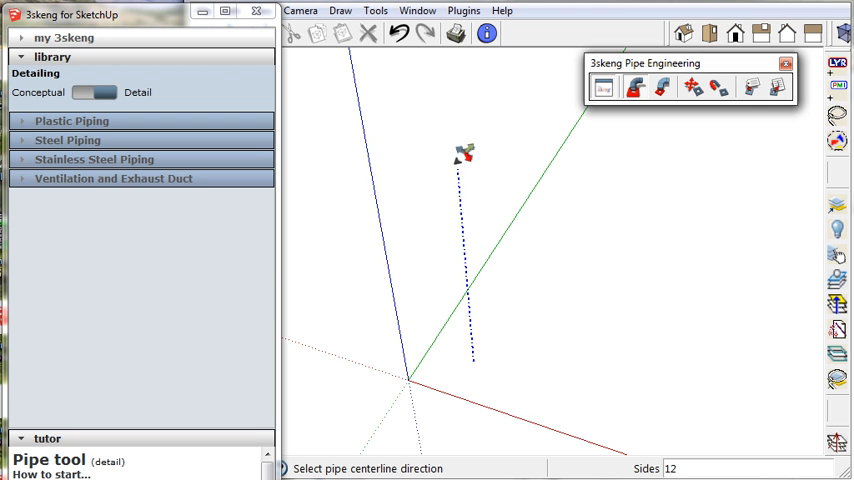
mouse_move(458, 96)
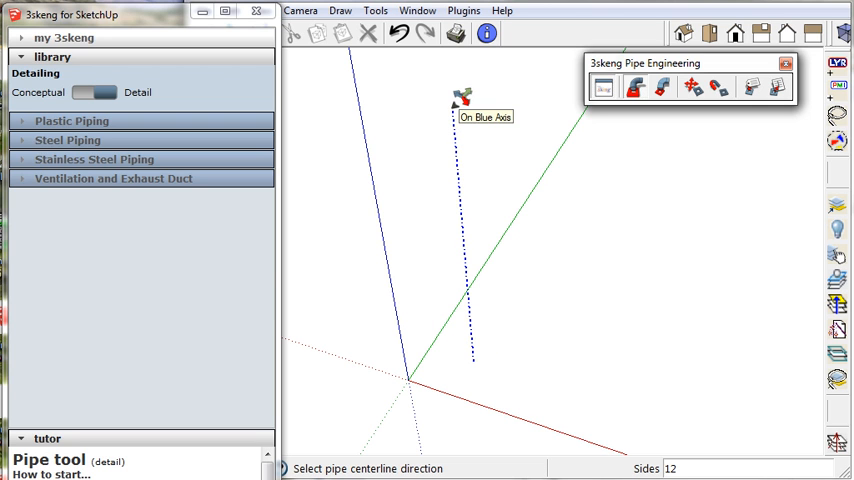
left_click(462, 92)
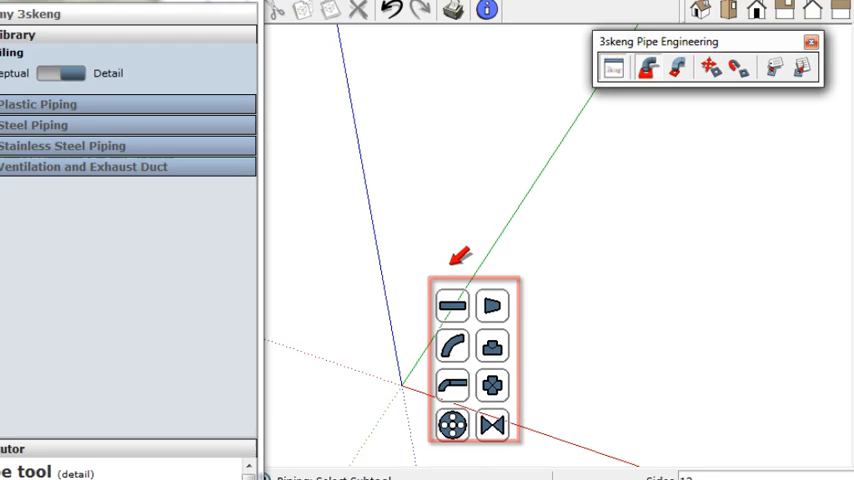
mouse_move(452, 304)
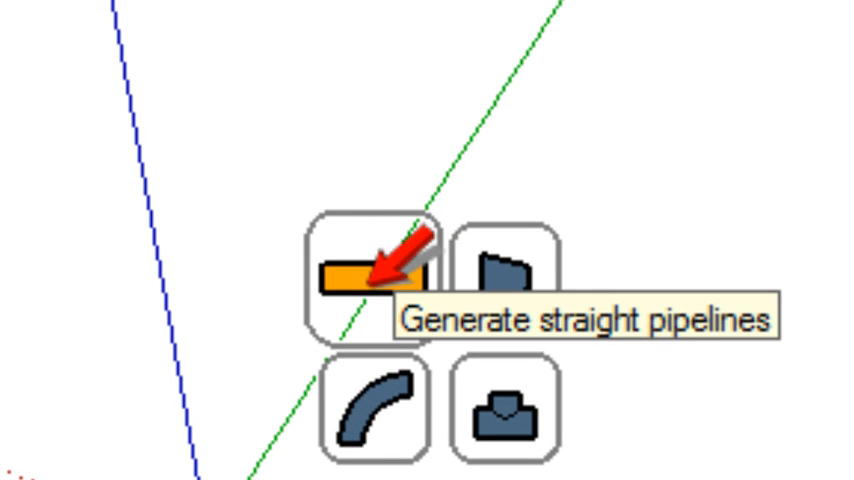
- Choose 'Generate straight pipelines' for the vertical run
left_click(364, 276)
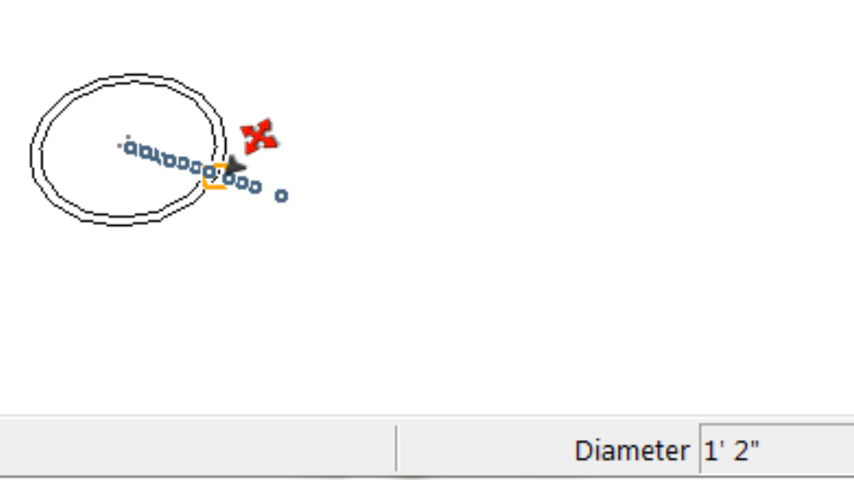
mouse_move(230, 164)
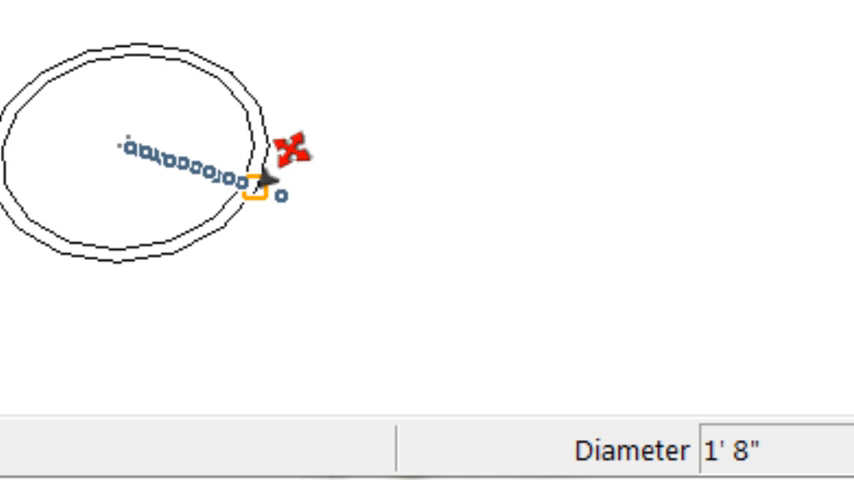
mouse_move(268, 196)
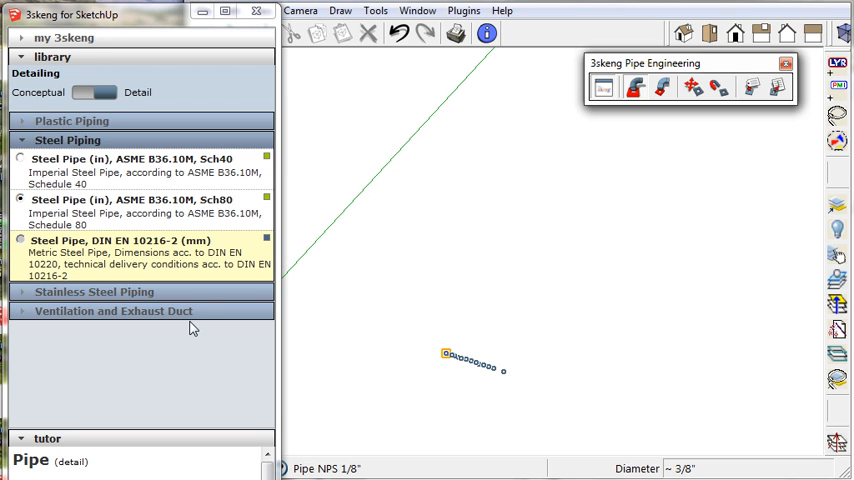
mouse_move(204, 204)
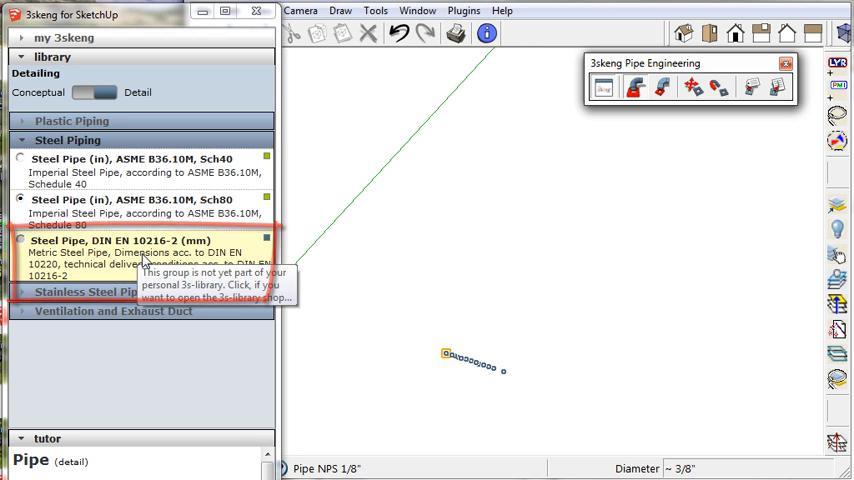
mouse_move(108, 188)
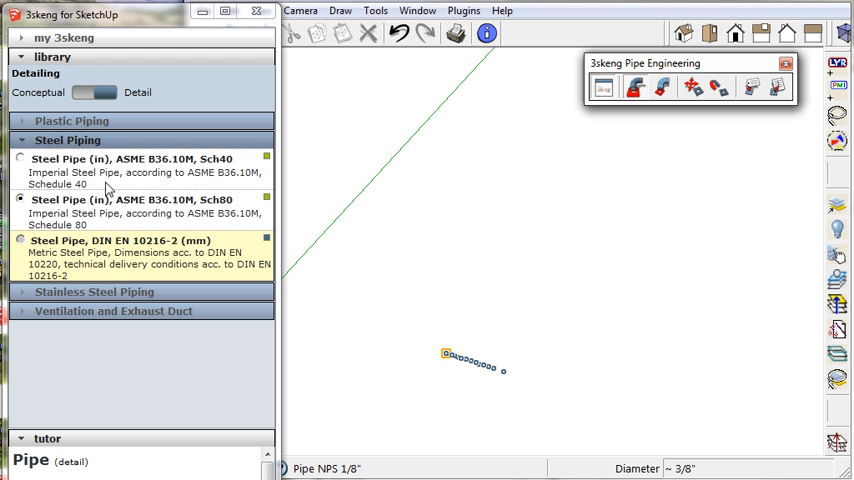
mouse_move(56, 172)
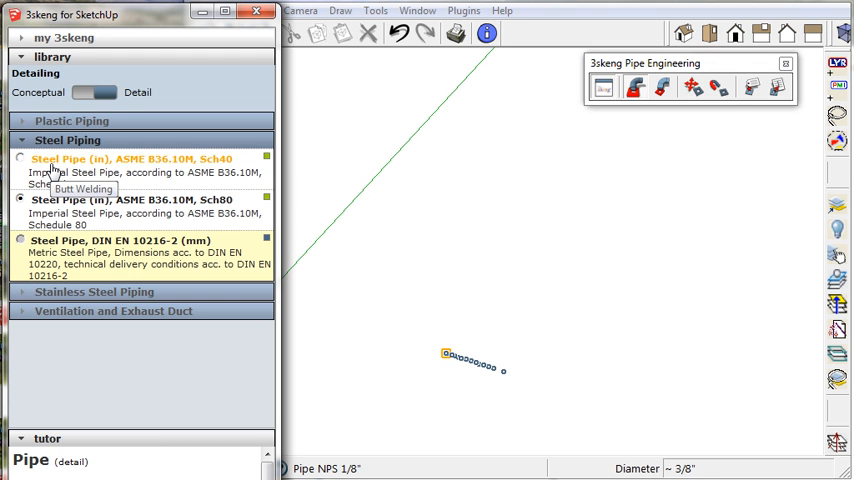
left_click(20, 158)
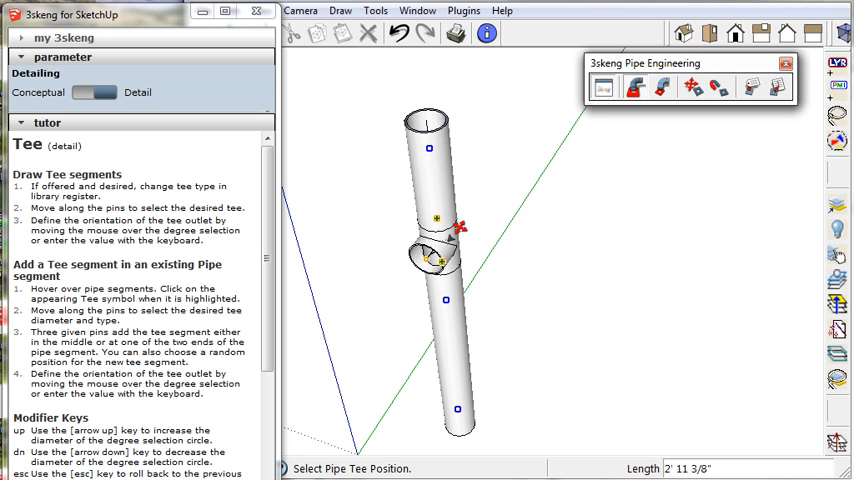
- Fix the tee's position partway up the vertical pipe
left_click(436, 256)
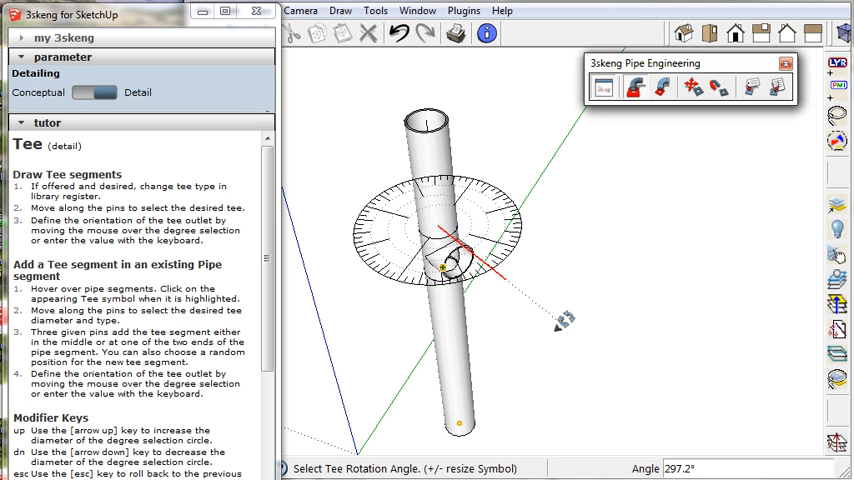
mouse_move(390, 296)
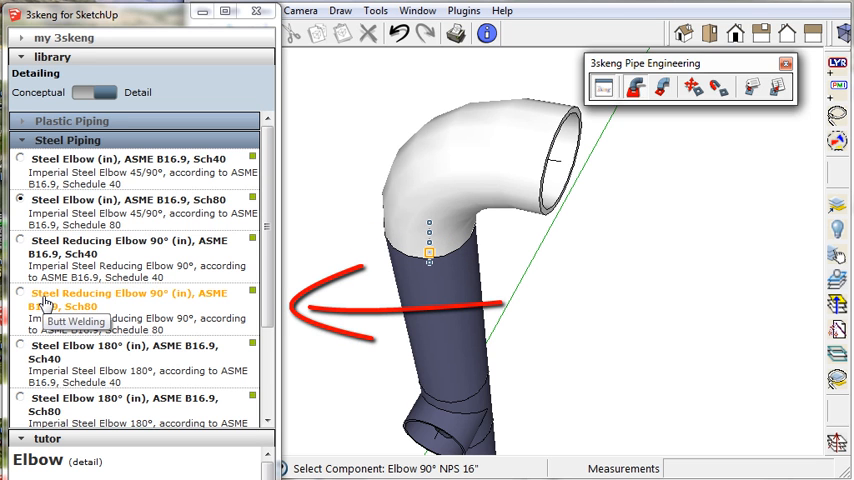
- Cap the vertical pipe with a Steel Elbow 180° ASME B16.9 Sch80 and finish the run
left_click(20, 292)
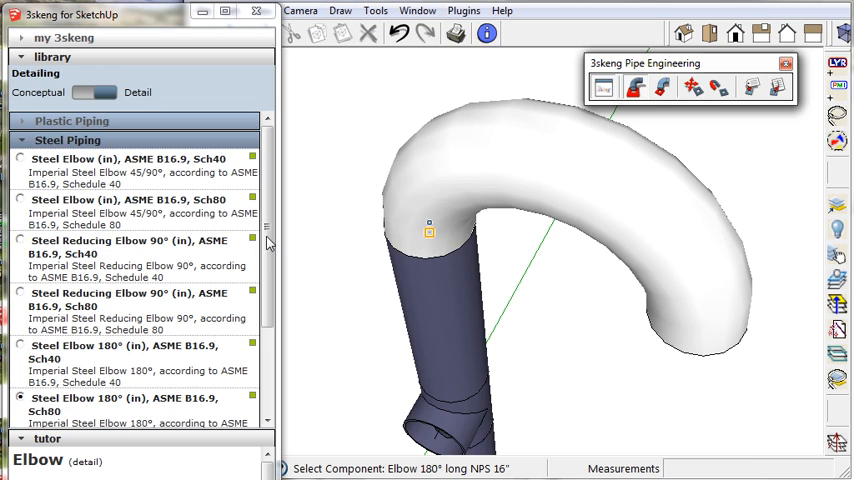
scroll("down", 3)
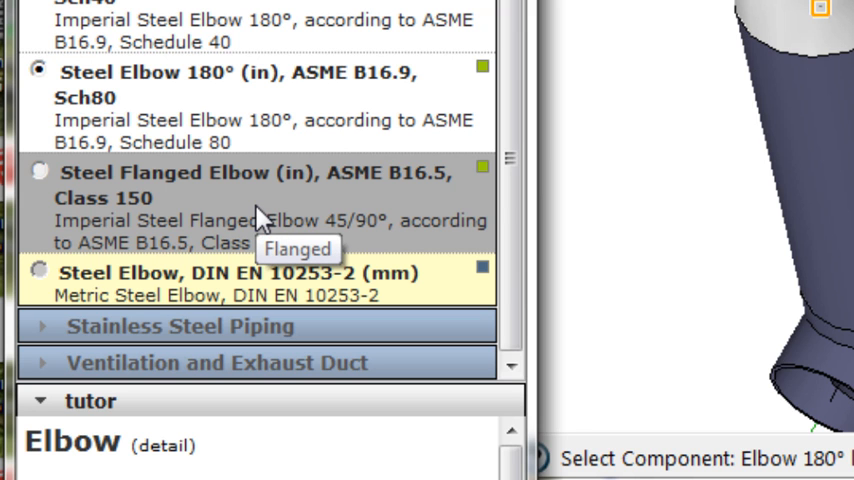
mouse_move(270, 204)
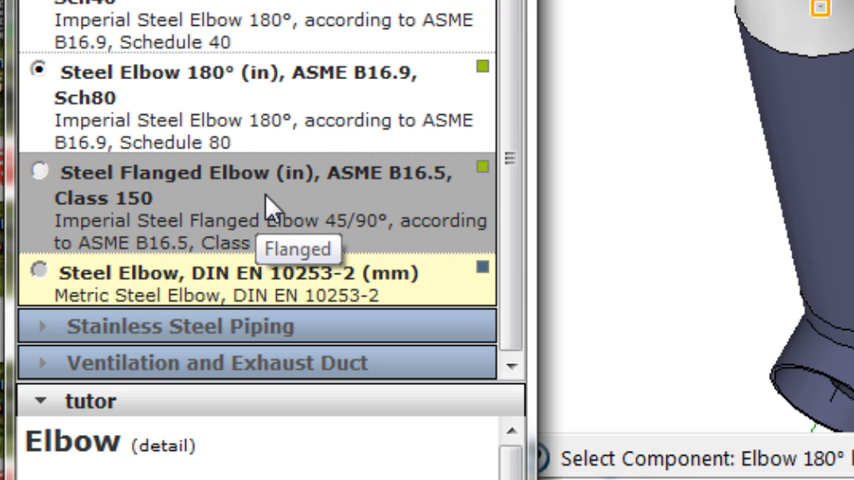
mouse_move(272, 210)
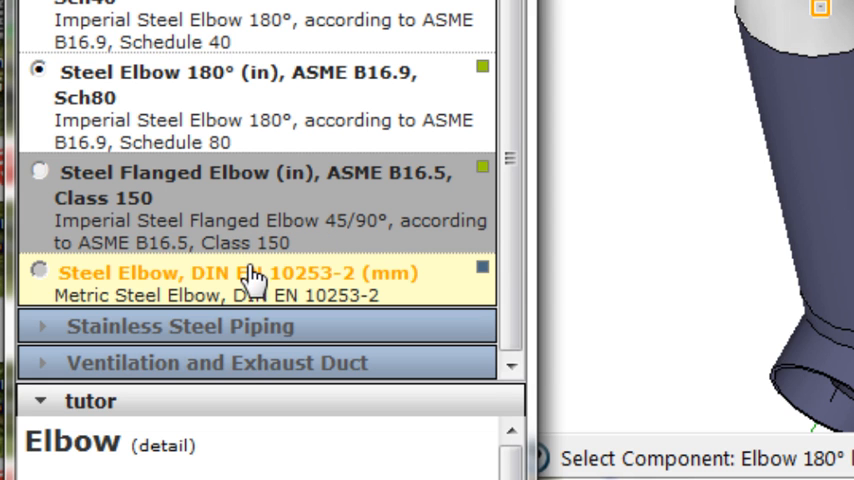
mouse_move(220, 284)
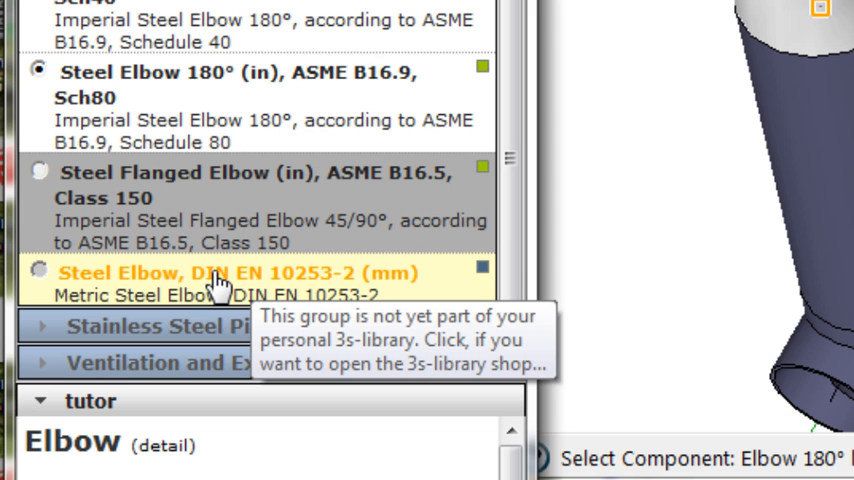
mouse_move(244, 284)
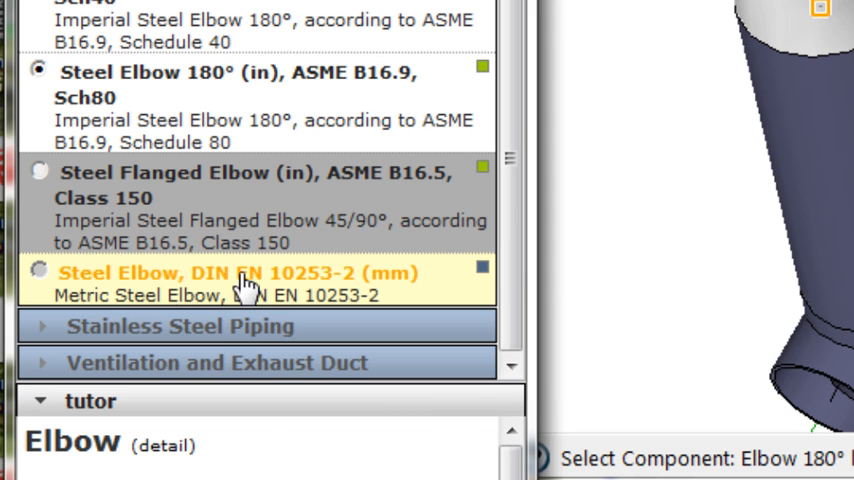
mouse_move(222, 296)
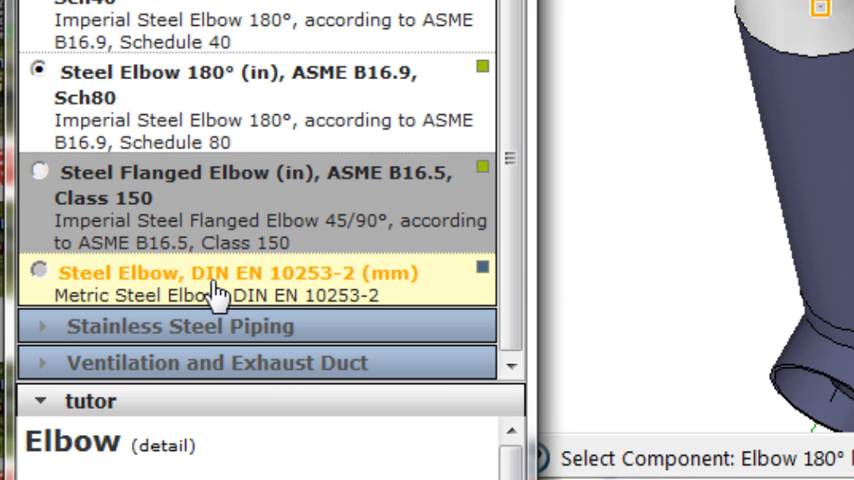
scroll("up", 3)
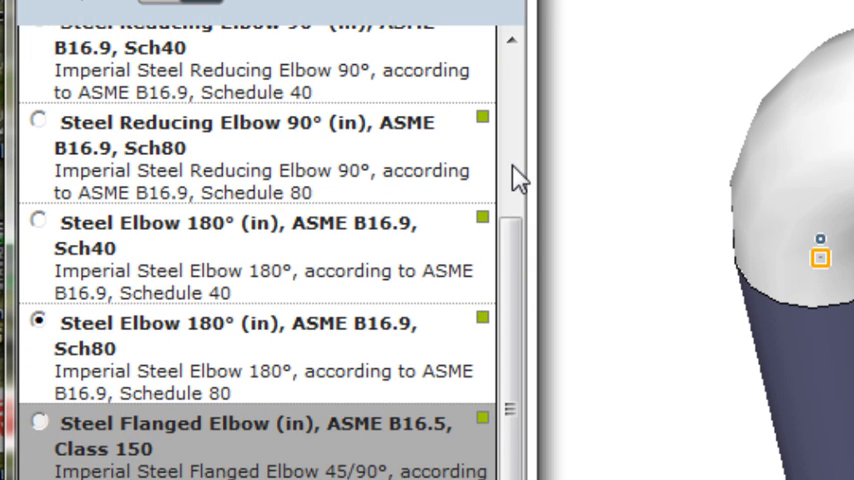
scroll("up", 3)
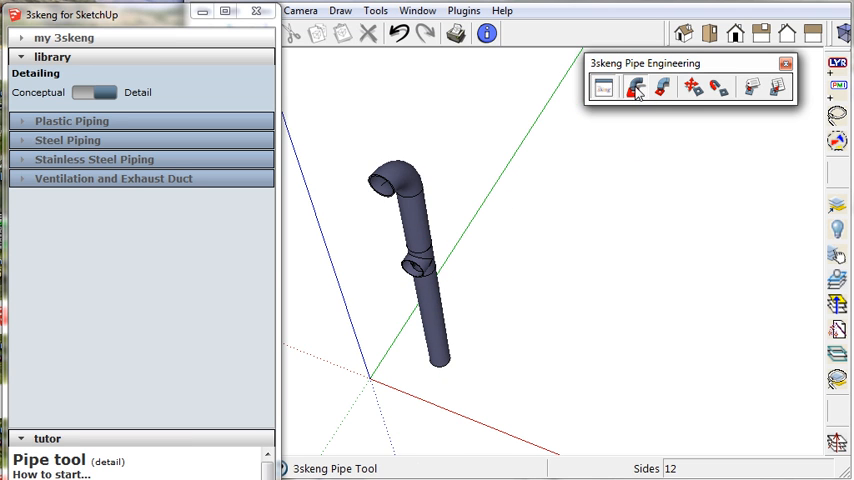
left_click(634, 88)
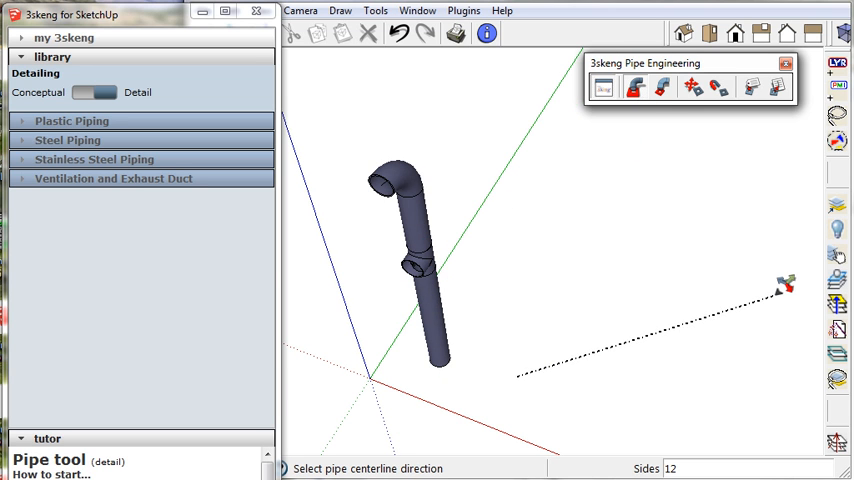
- Start a separate straight NPS 16" Sch80 steel pipe via the piping subtools
left_click(788, 284)
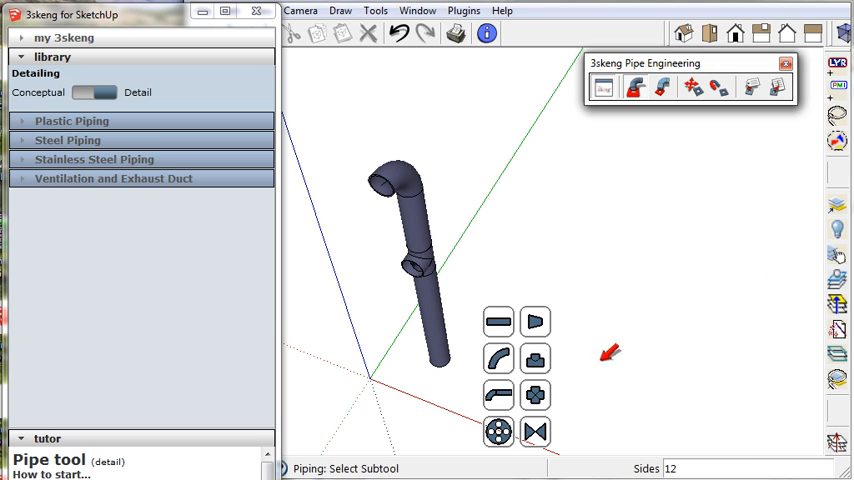
mouse_move(498, 320)
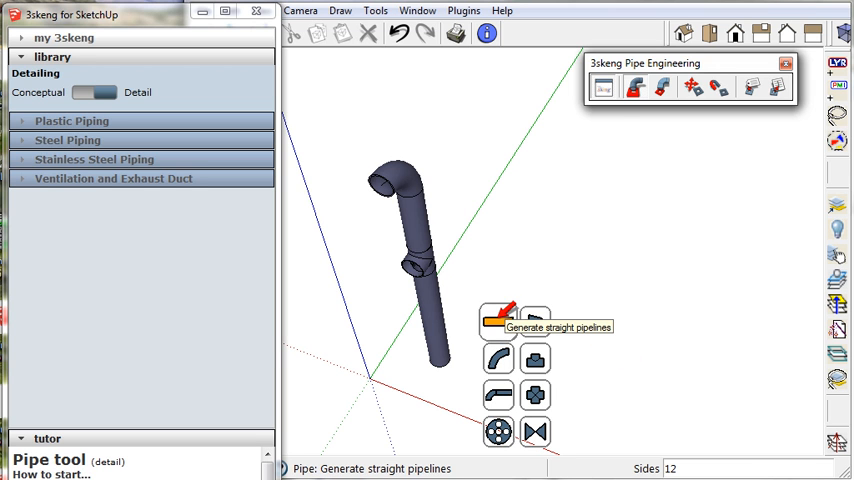
left_click(68, 140)
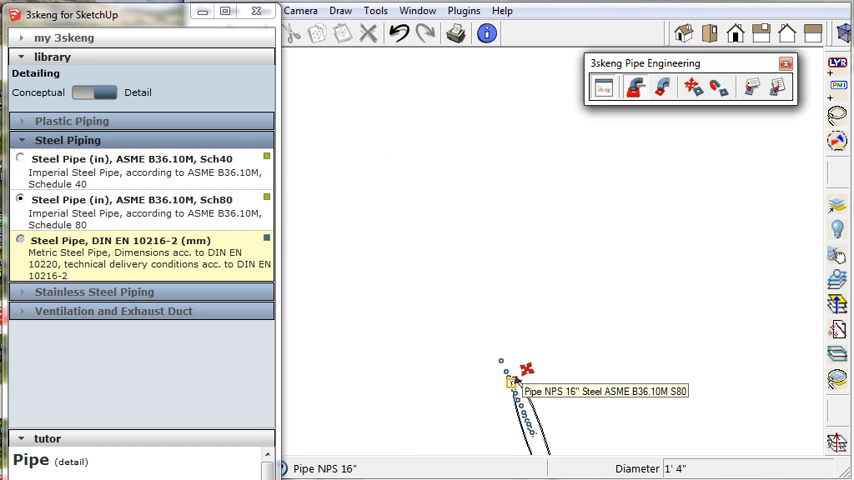
left_click(528, 368)
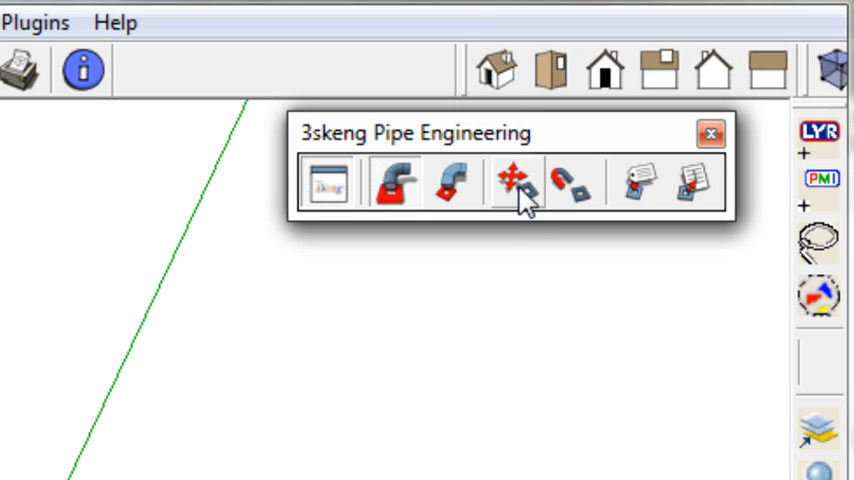
- Switch to 3skeng Edit and Rotate to set the piping to about 337°
left_click(516, 182)
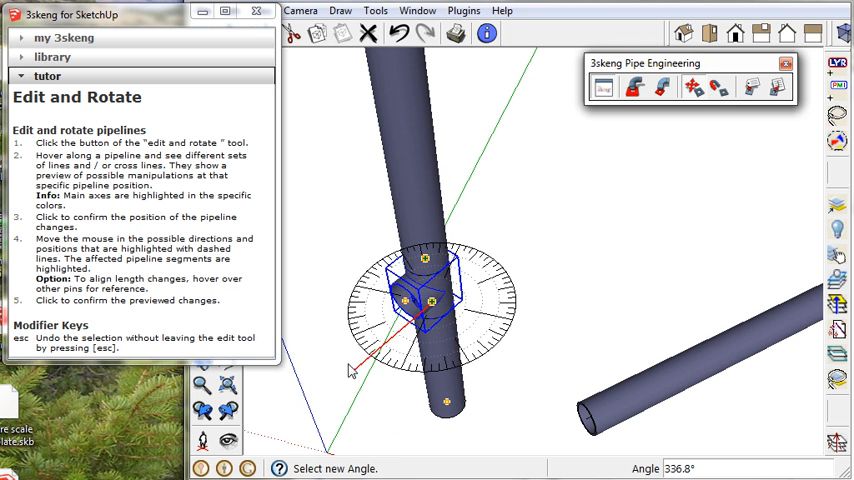
mouse_move(480, 424)
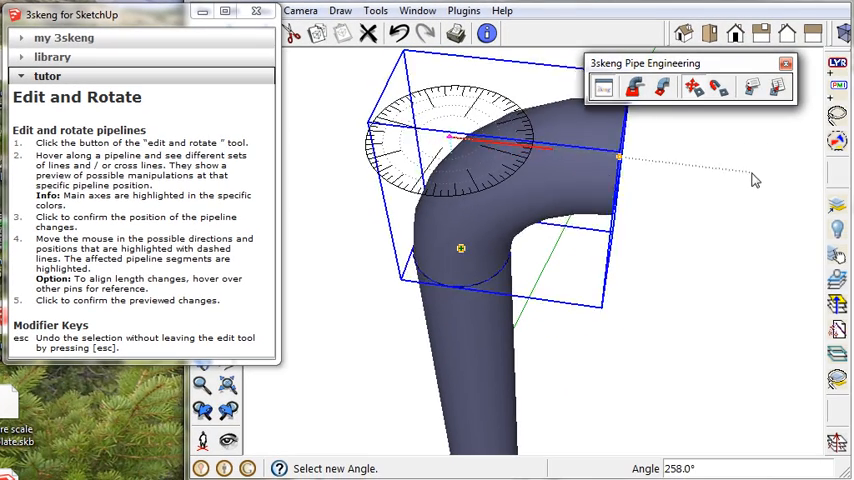
mouse_move(660, 244)
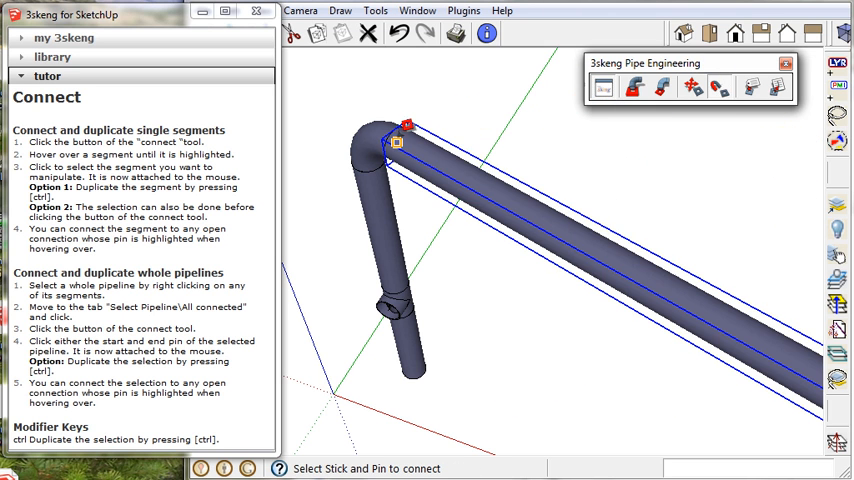
mouse_move(400, 138)
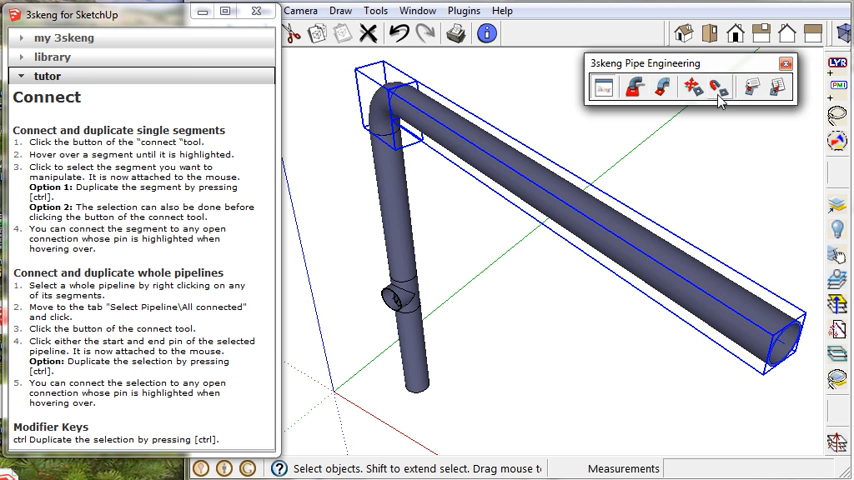
- Connect the long straight pipe to the elbow's open end
left_click(718, 88)
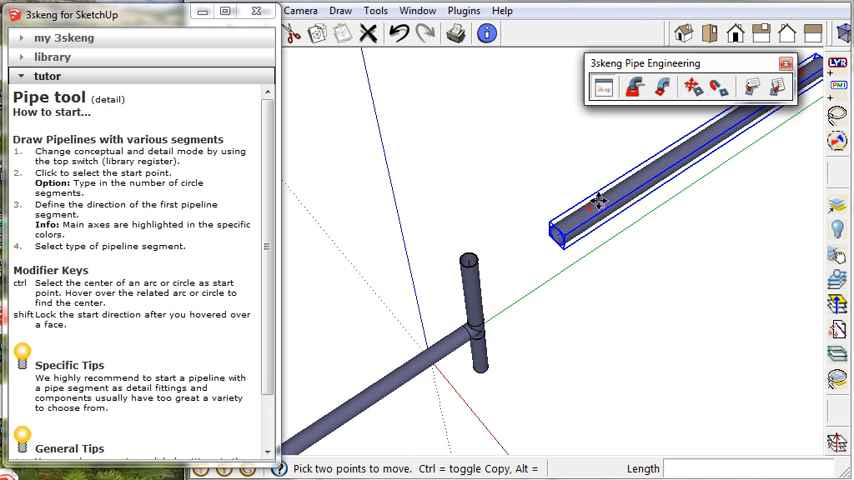
- Drop the long pipe aside and switch to drawing pipelines with elbows
left_click(636, 88)
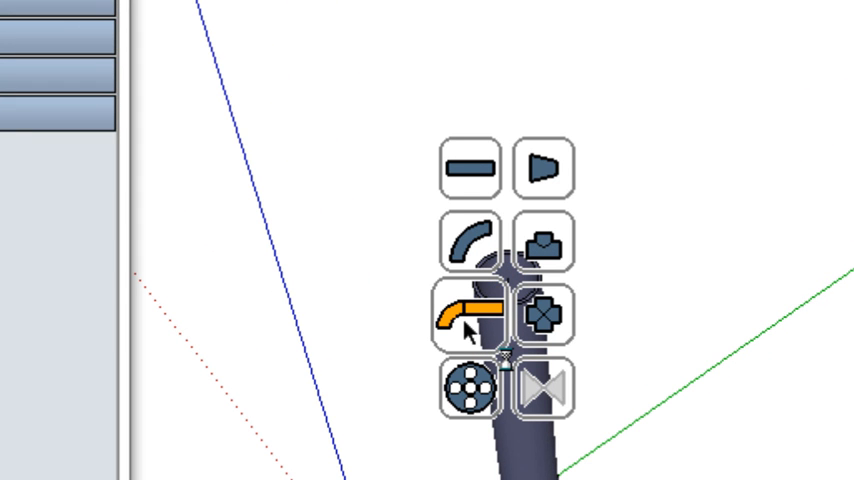
left_click(462, 316)
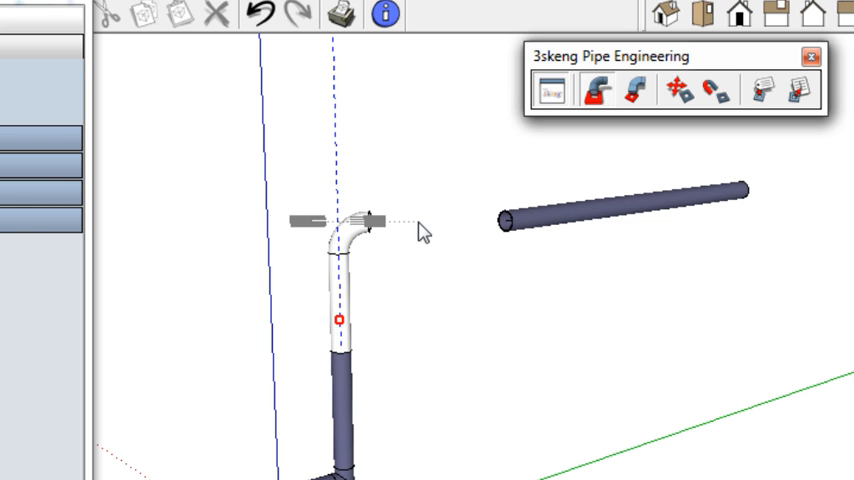
mouse_move(504, 222)
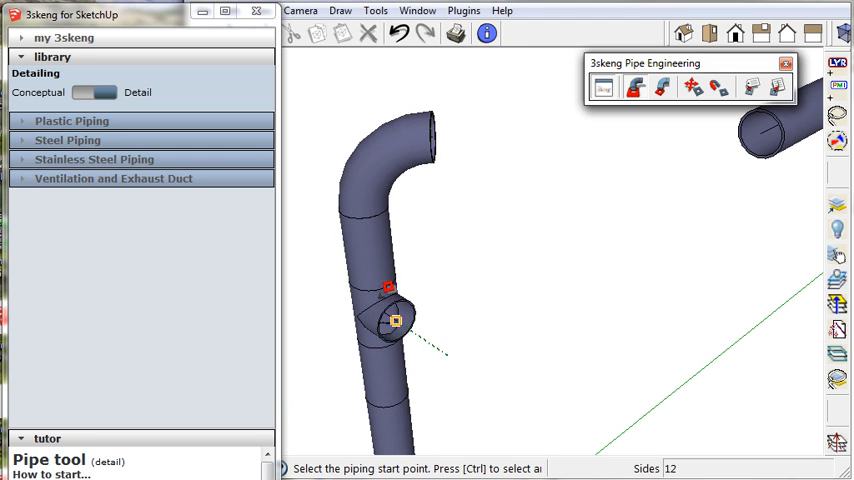
- Start a straight pipeline from the tee's open branch pin
left_click(636, 88)
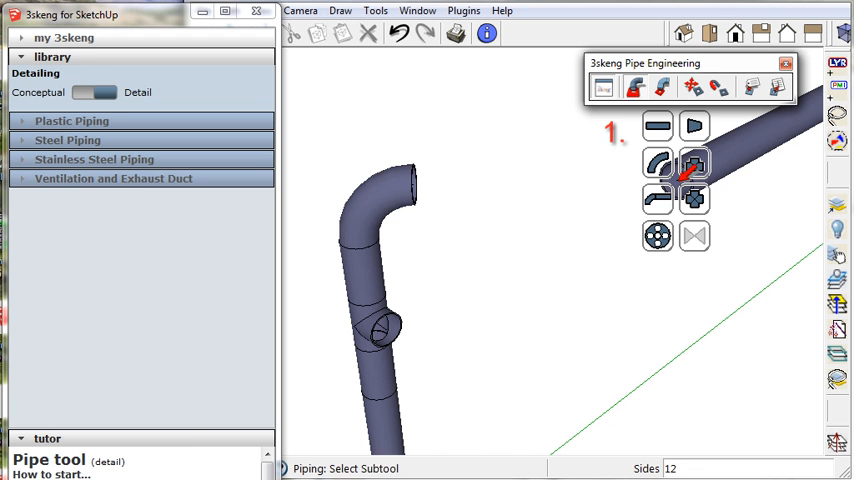
left_click(656, 126)
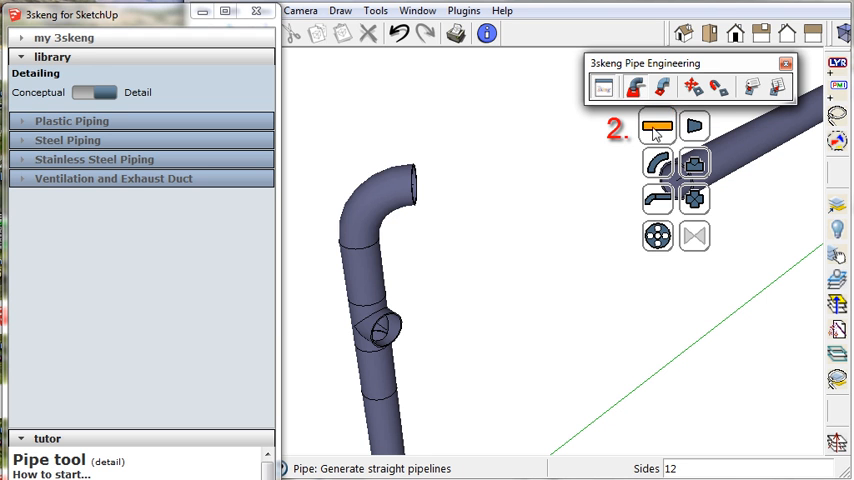
left_click(68, 140)
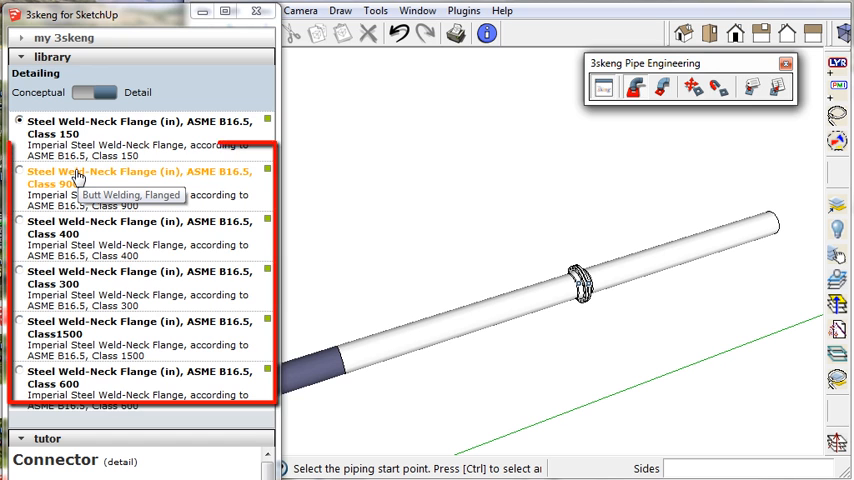
- Pick the ASME B16.5 weld-neck flange class for the 16-inch pipe, trying two classes
left_click(20, 172)
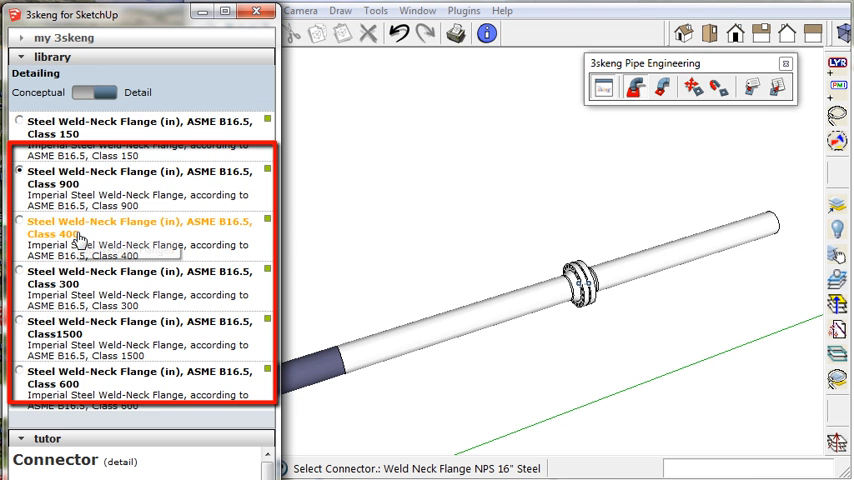
left_click(20, 222)
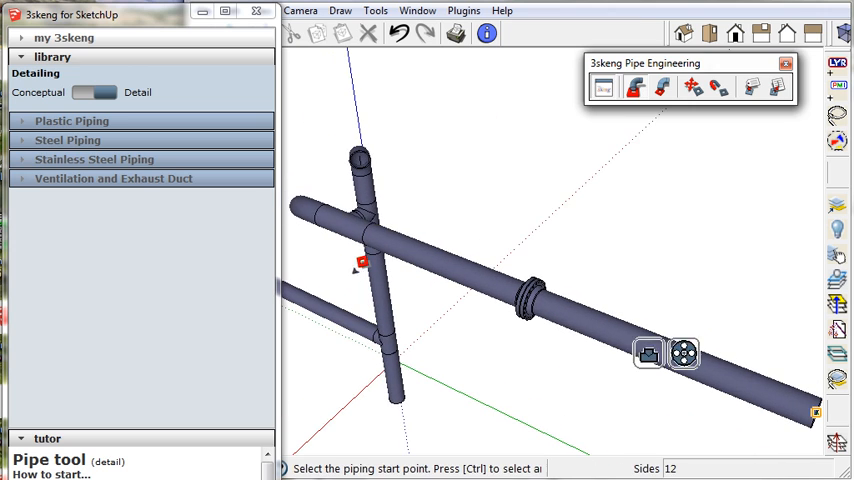
- Attach and orient the flanged pipe onto the network's open connection with 3skeng Connect and Rotate
left_click(48, 438)
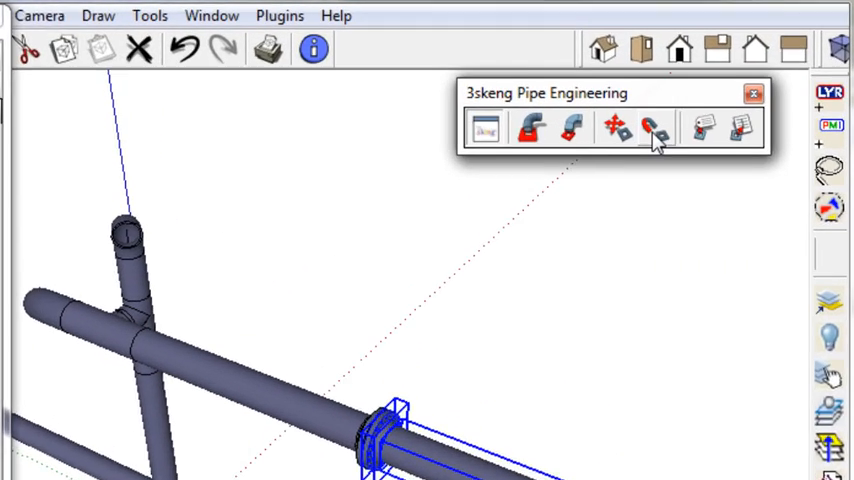
left_click(652, 128)
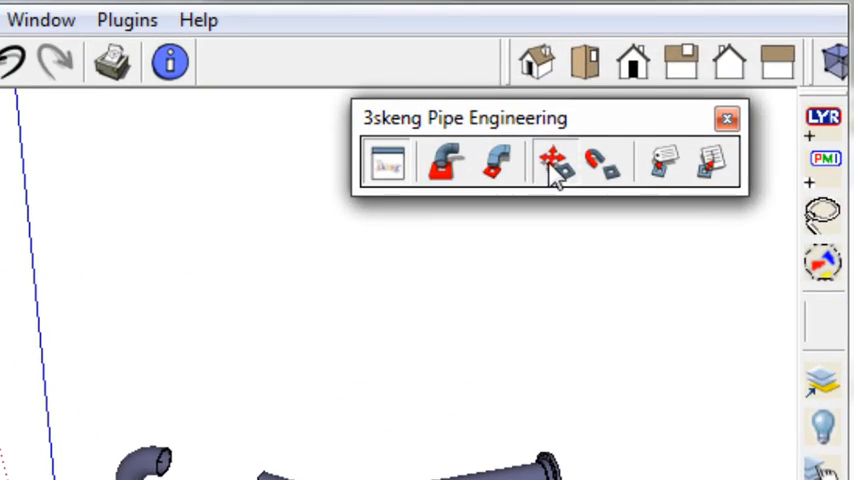
left_click(552, 162)
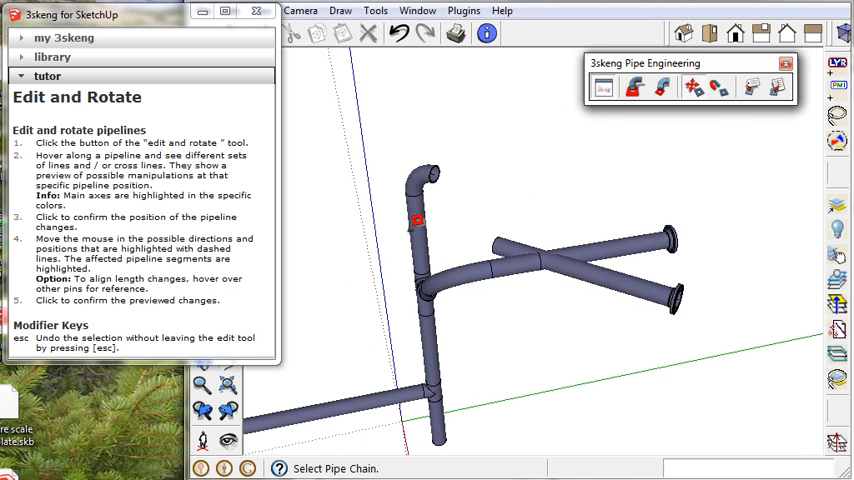
left_click(692, 88)
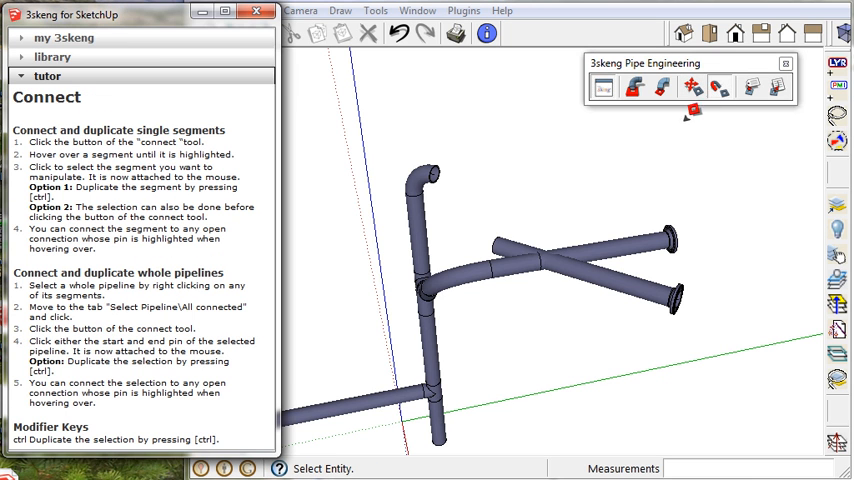